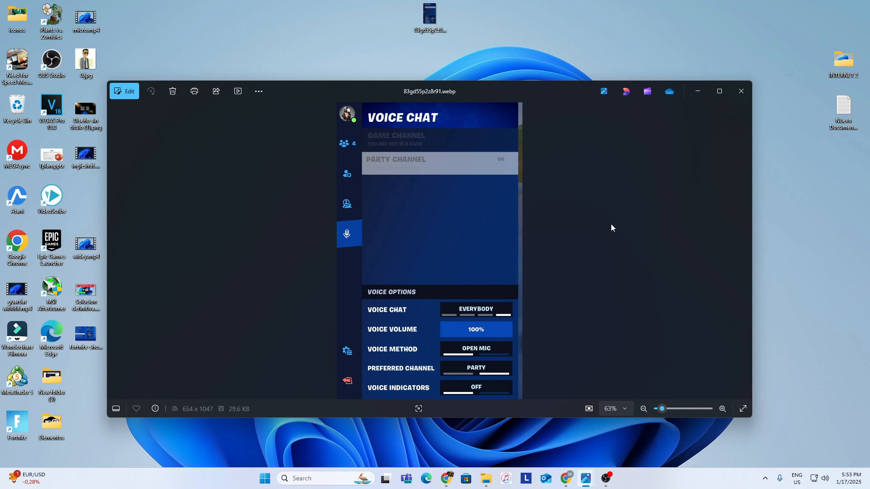
mouse_move(597, 243)
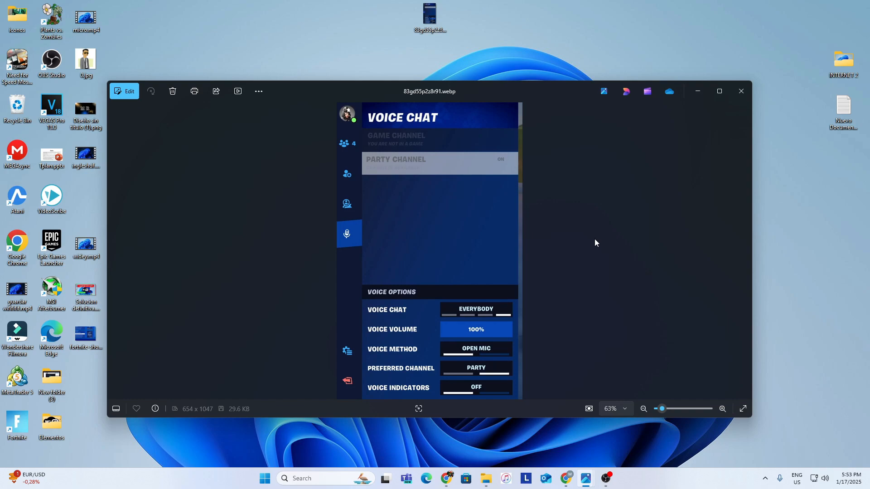
mouse_move(602, 243)
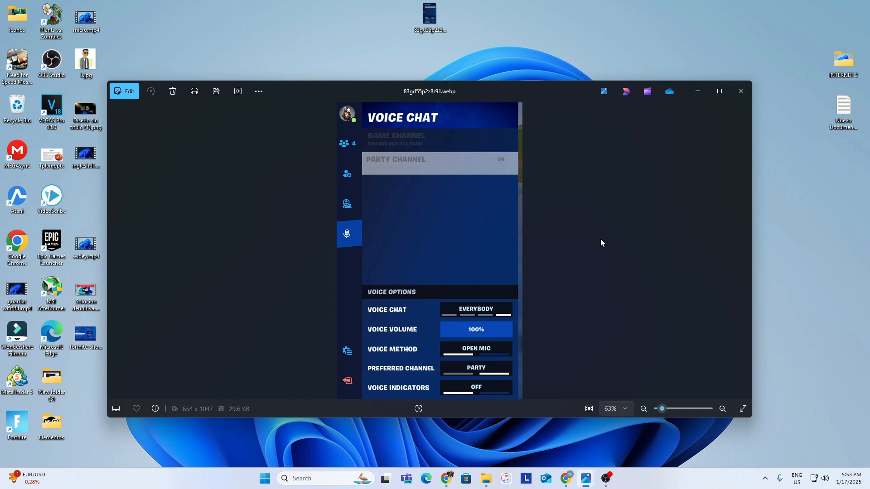
mouse_move(563, 270)
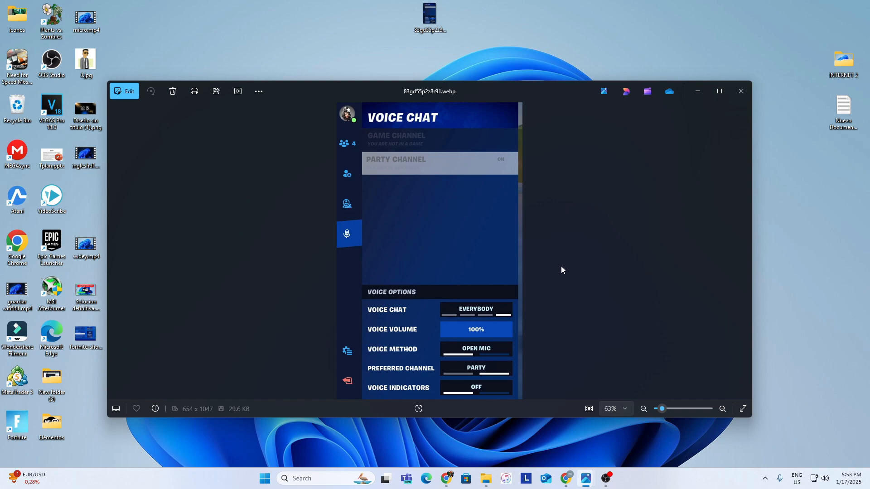
mouse_move(552, 277)
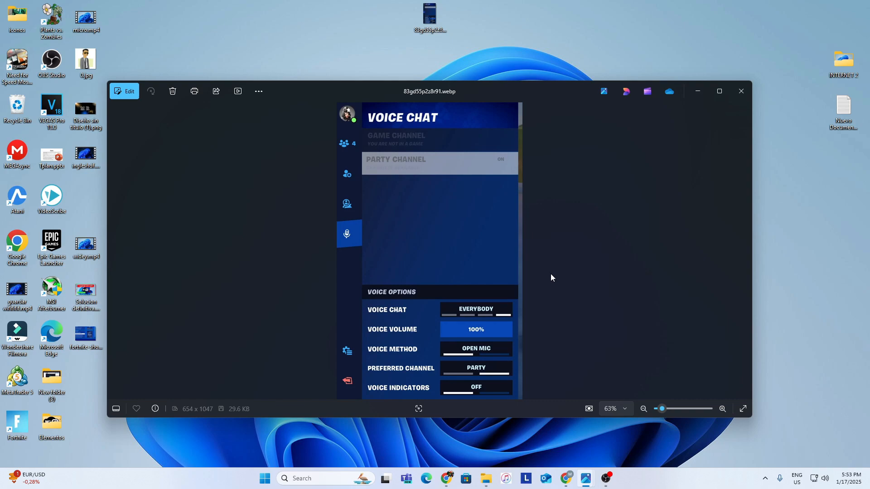
mouse_move(553, 295)
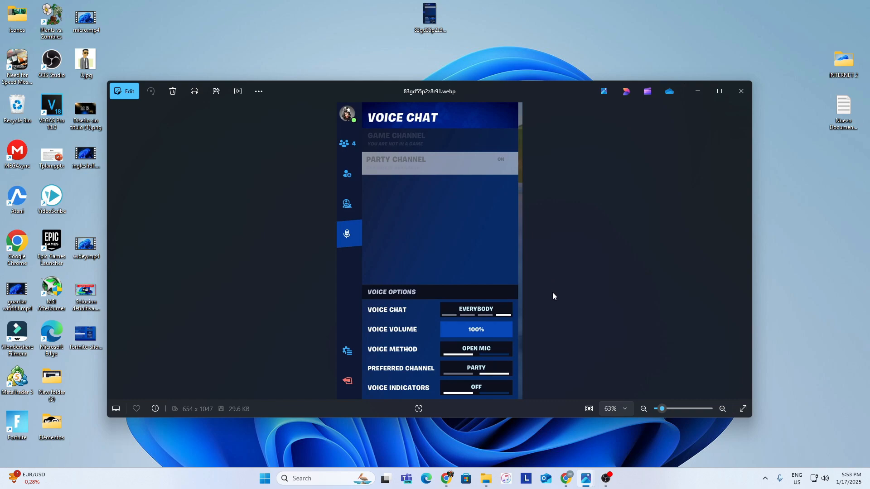
mouse_move(502, 269)
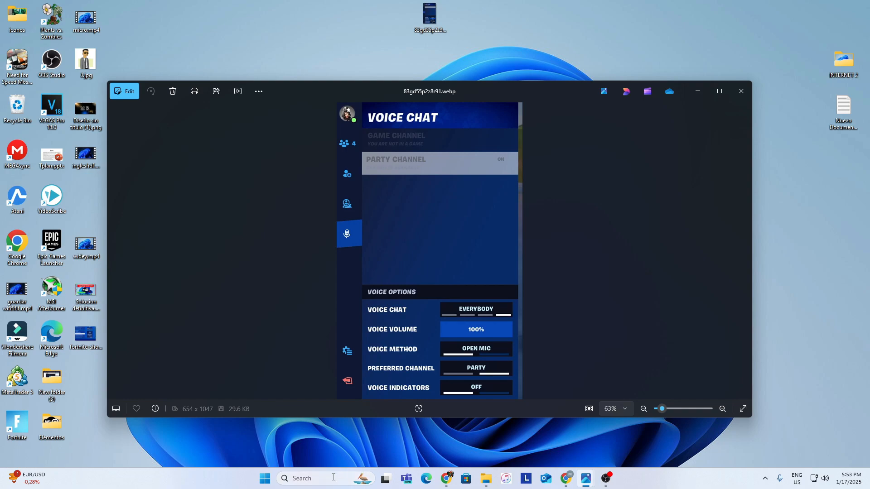
- Search 'con' from the taskbar so Control Panel appears as the best match
click(263, 478)
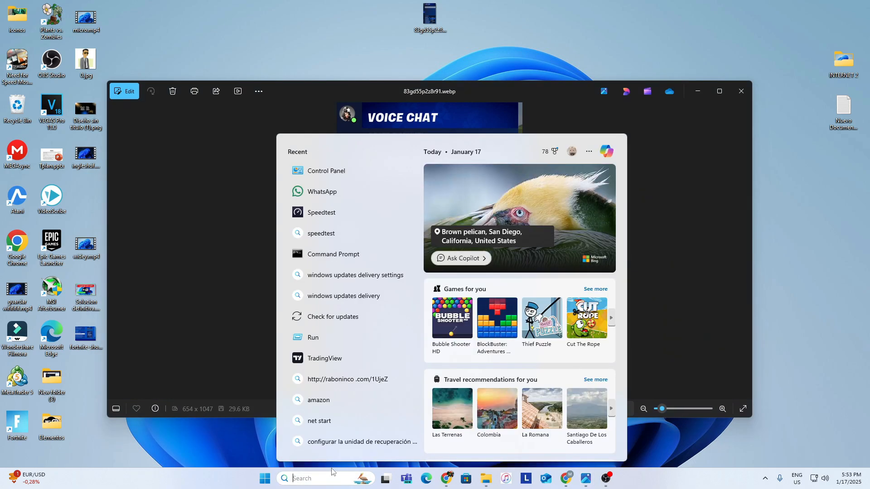
text(contr)
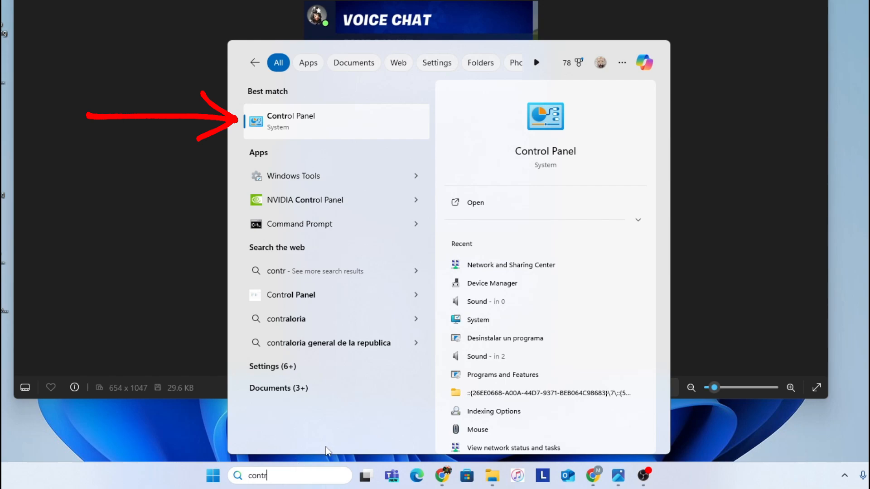
mouse_move(314, 129)
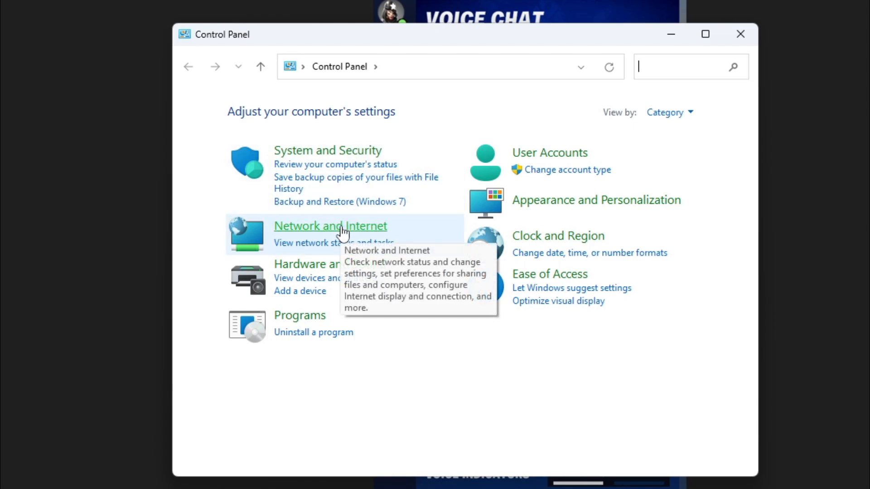
- Go through Network and Internet to the Network and Sharing Center showing the Ethernet connection
click(330, 226)
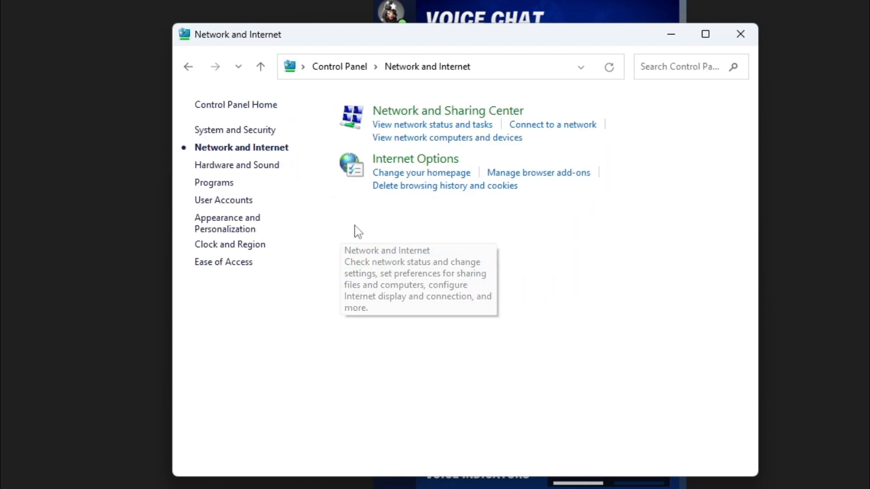
mouse_move(450, 117)
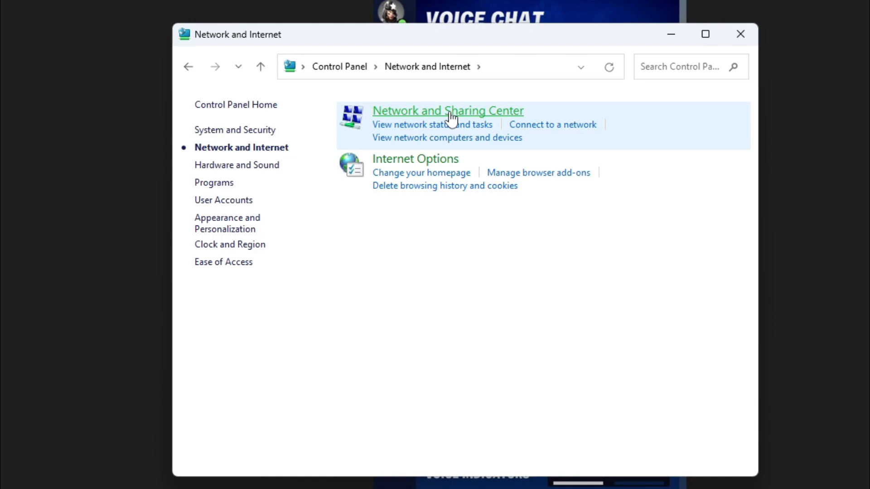
mouse_move(465, 121)
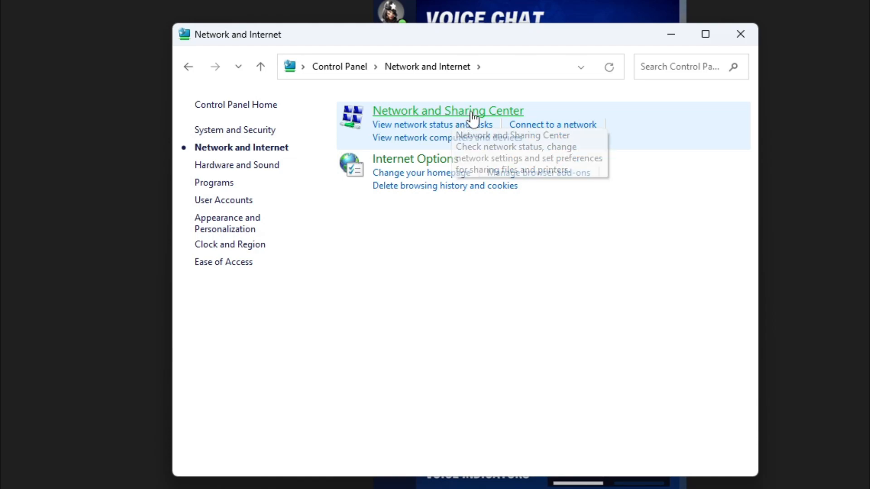
click(447, 111)
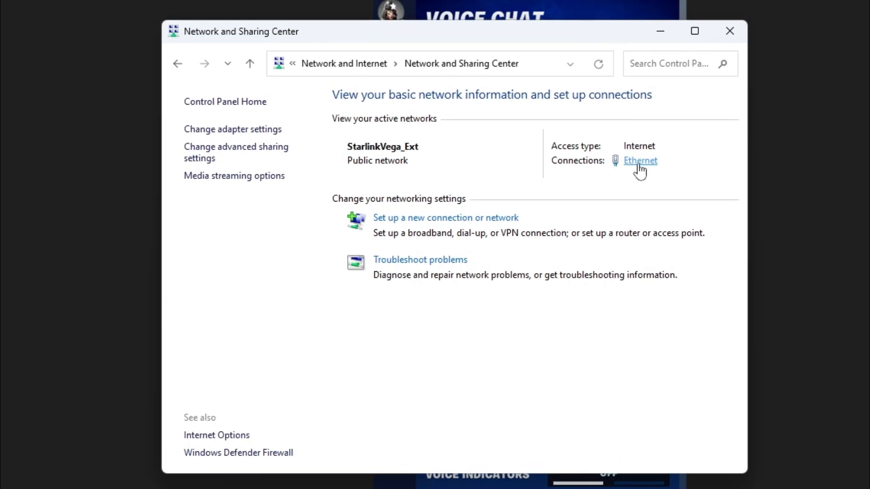
- Uncheck Internet Protocol Version 6 (TCP/IPv6) in the Ethernet adapter properties, confirm, and close the status window
click(640, 161)
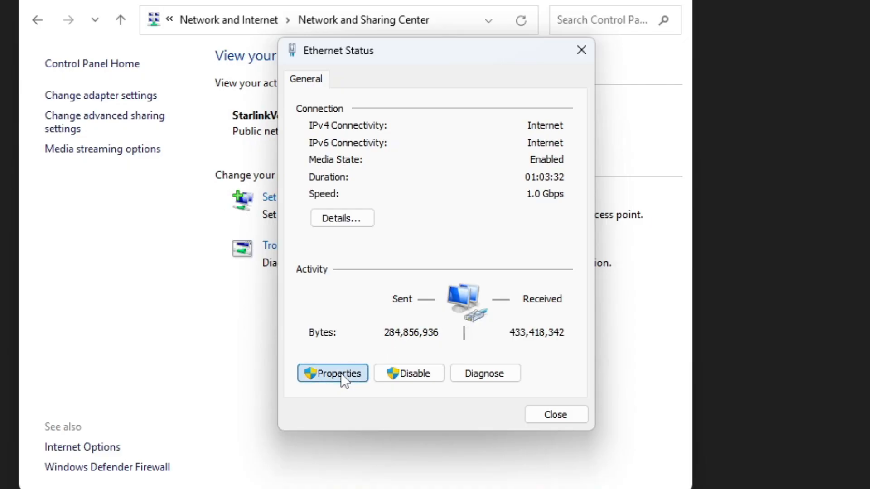
click(333, 372)
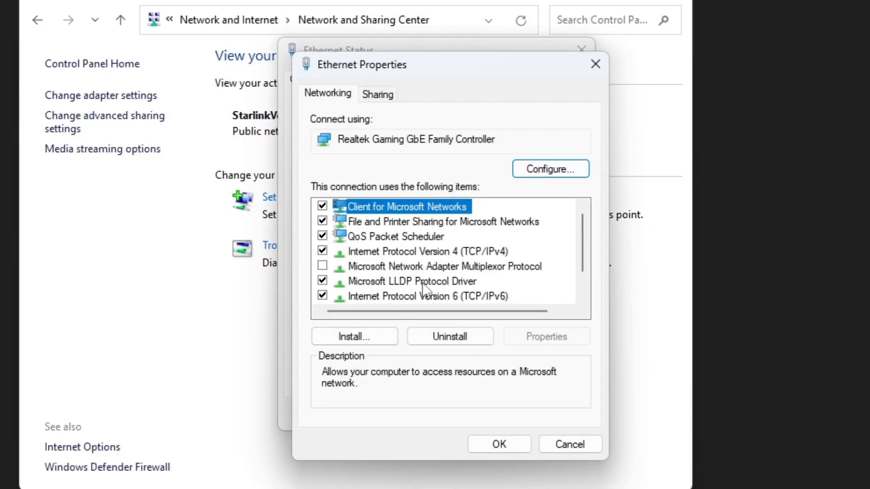
click(424, 295)
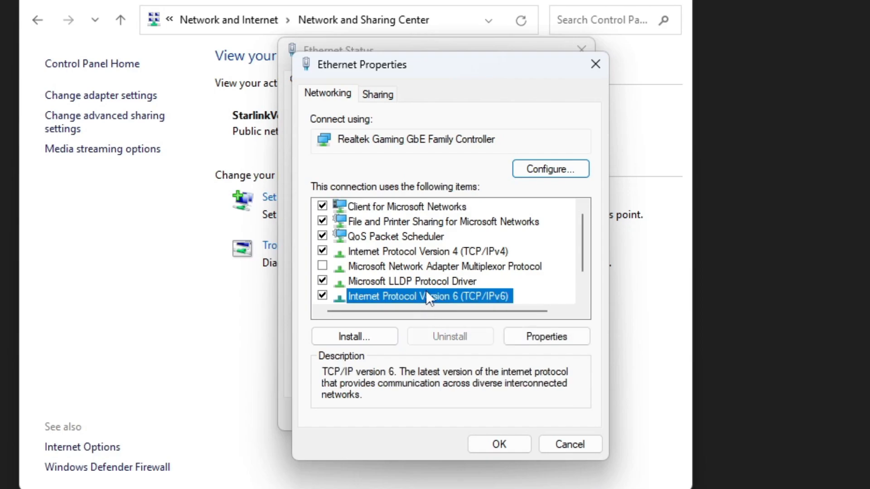
scroll(down, 3)
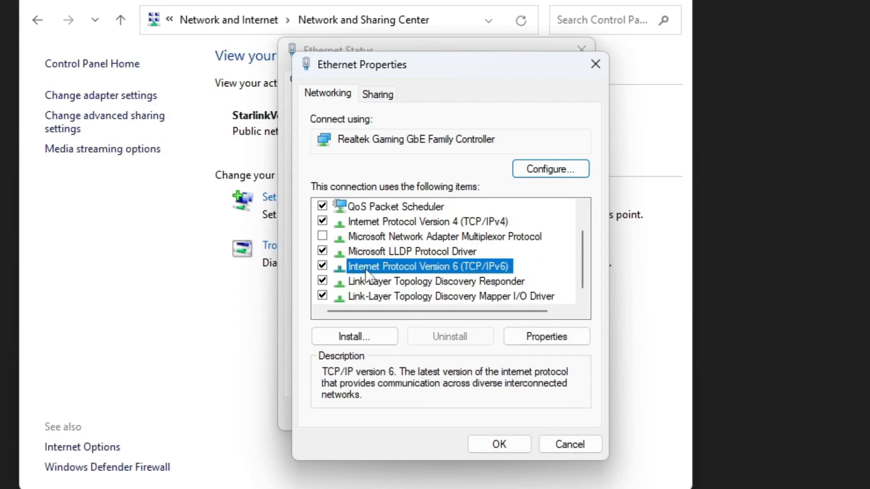
mouse_move(430, 276)
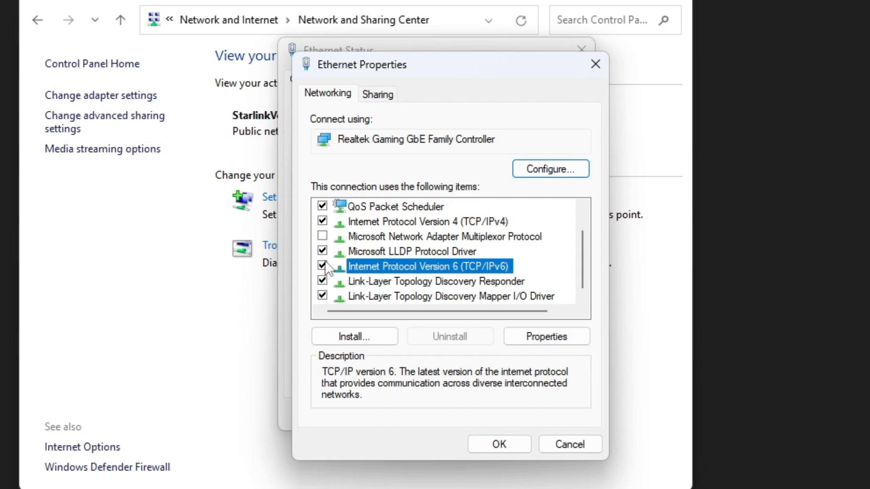
click(322, 265)
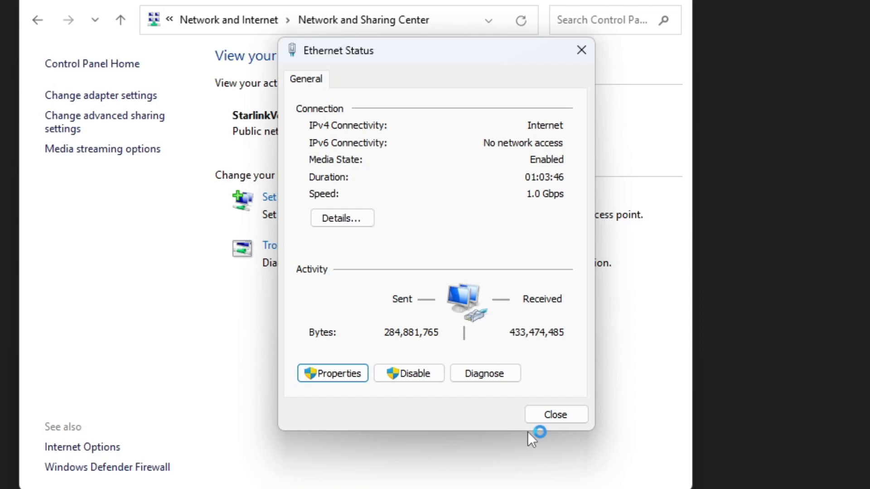
click(555, 414)
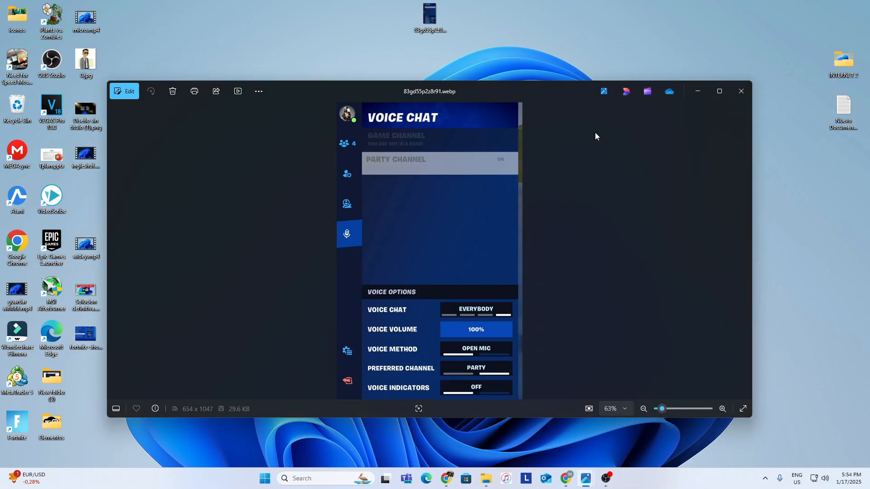
mouse_move(610, 148)
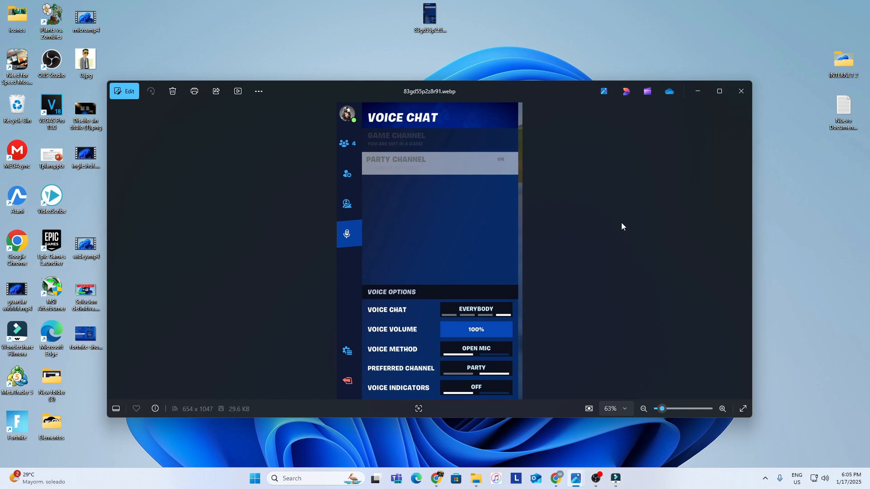
mouse_move(586, 248)
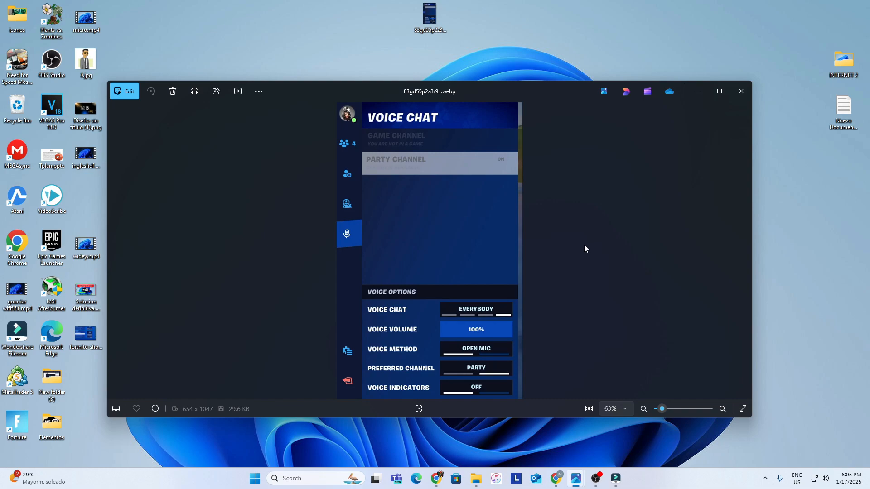
mouse_move(734, 150)
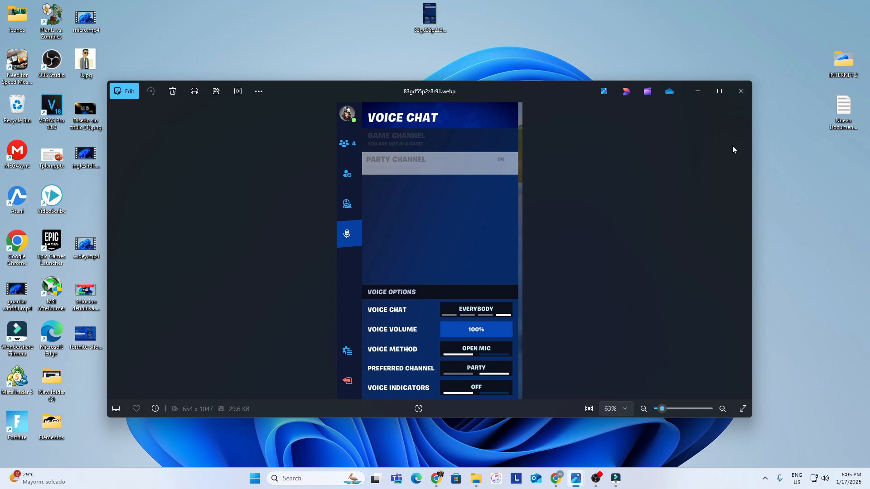
mouse_move(698, 90)
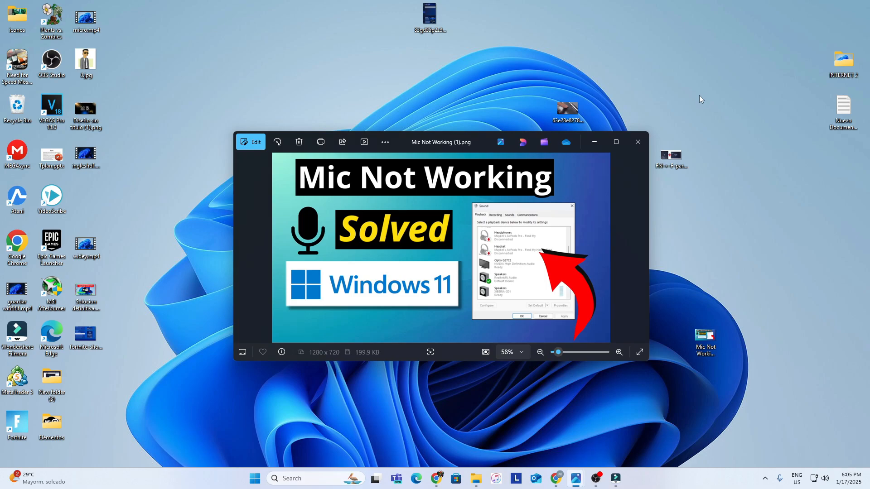
mouse_move(610, 206)
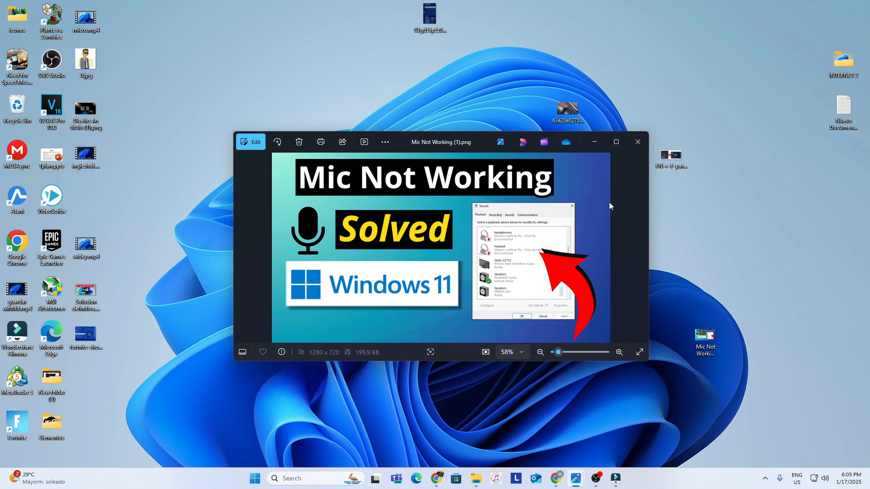
mouse_move(752, 81)
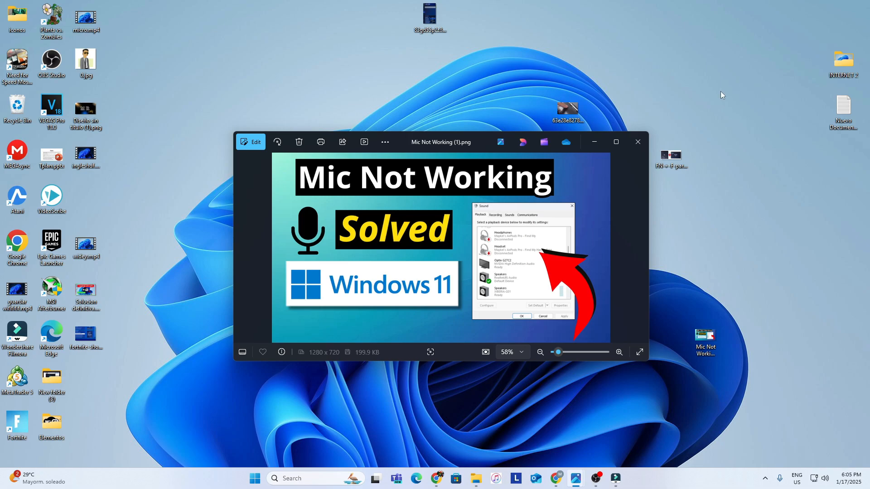
mouse_move(686, 52)
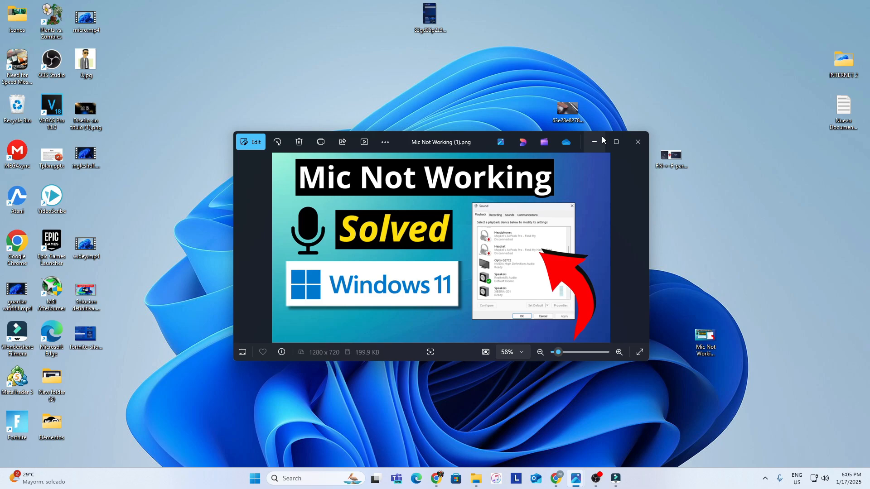
mouse_move(601, 142)
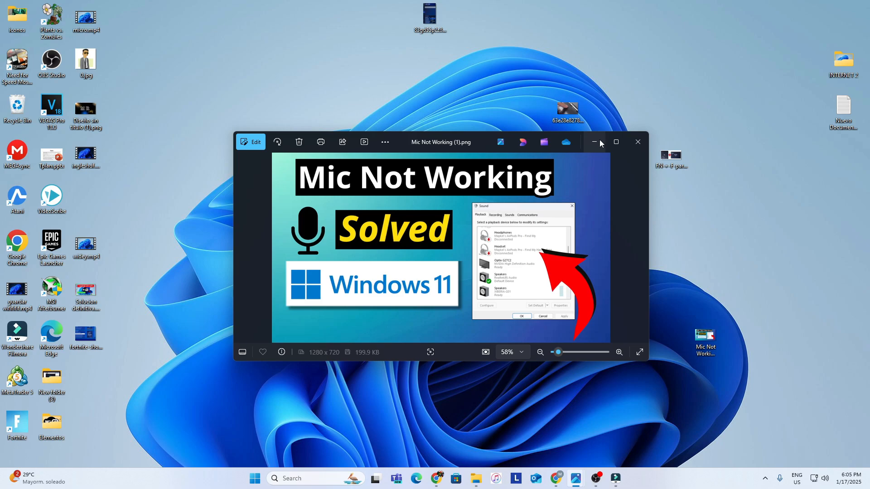